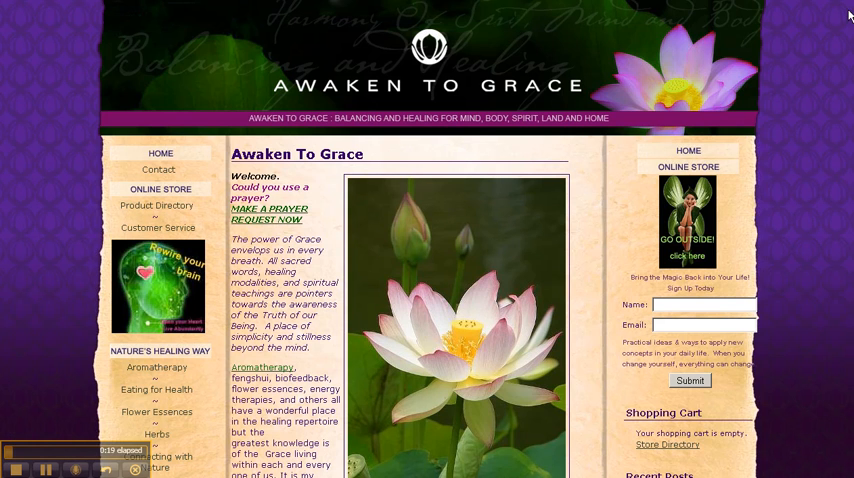
Scroll up and down through the Available Widgets list on the Widgets page
scroll(down, 3)
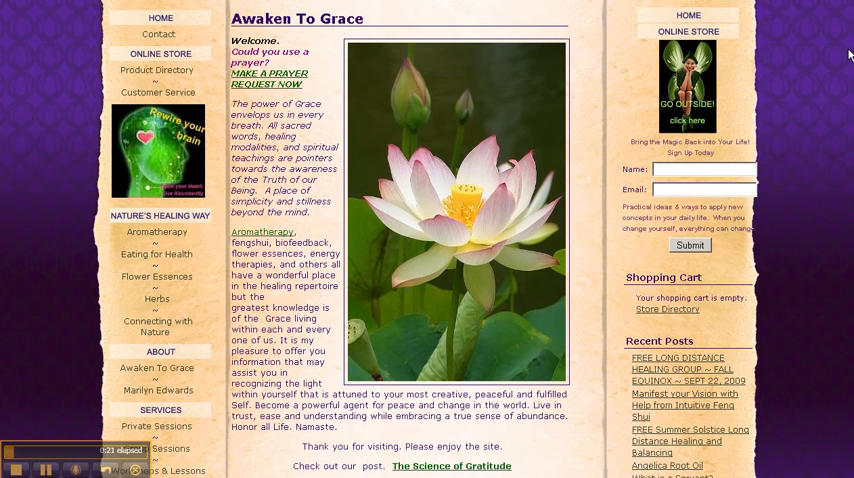
mouse_move(624, 48)
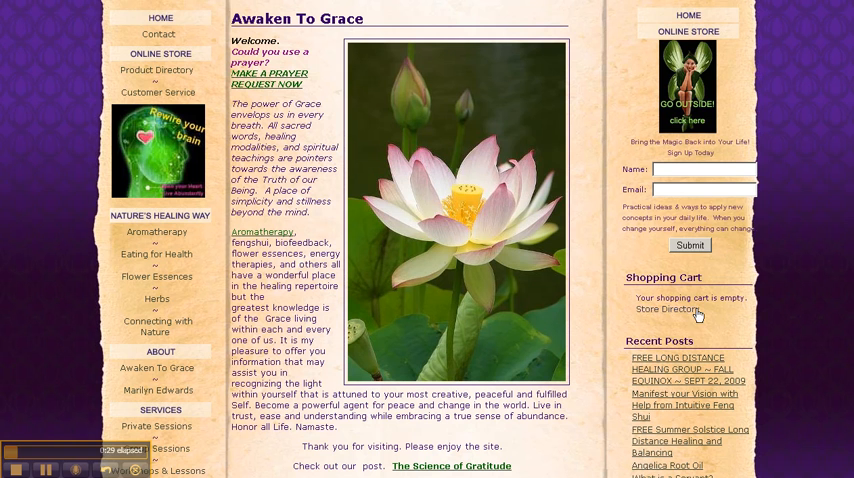
scroll(down, 3)
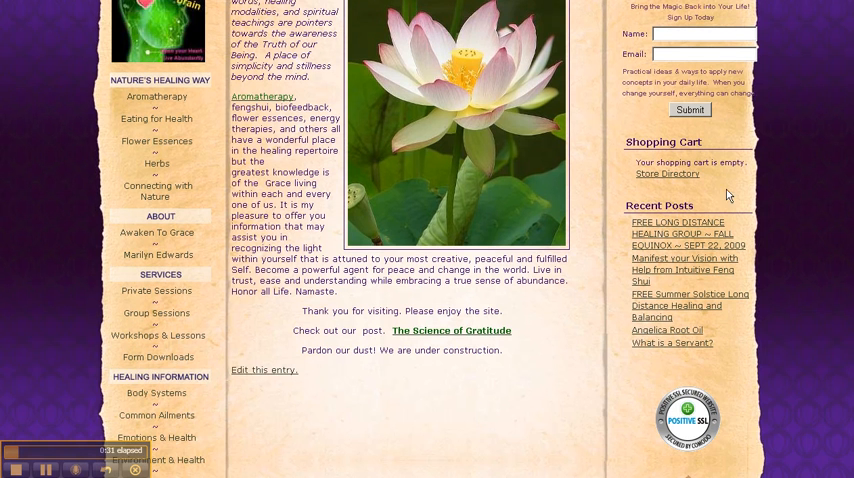
scroll(down, 3)
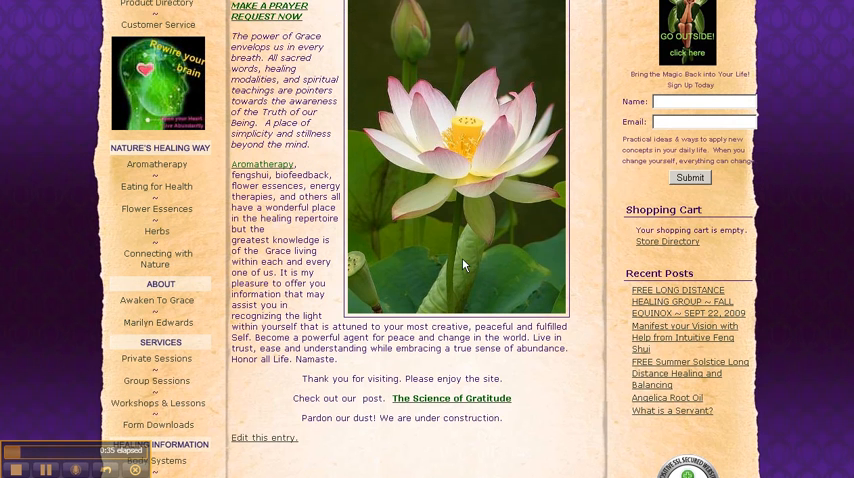
scroll(up, 3)
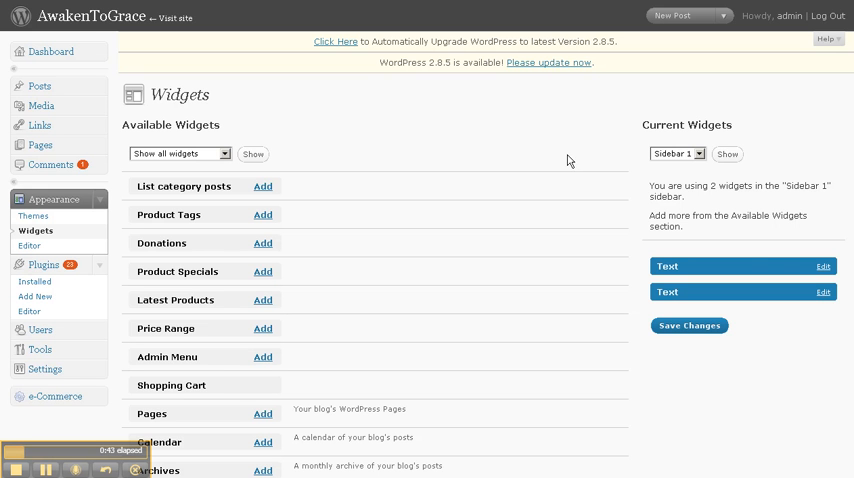
mouse_move(57, 198)
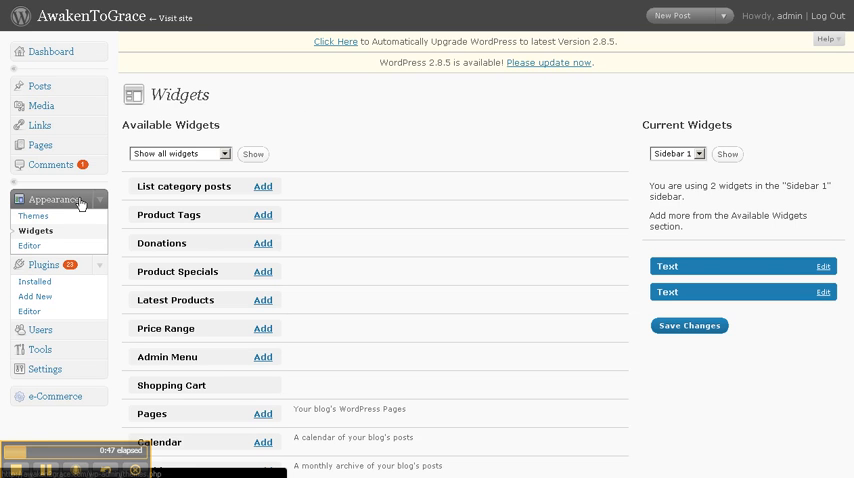
mouse_move(68, 233)
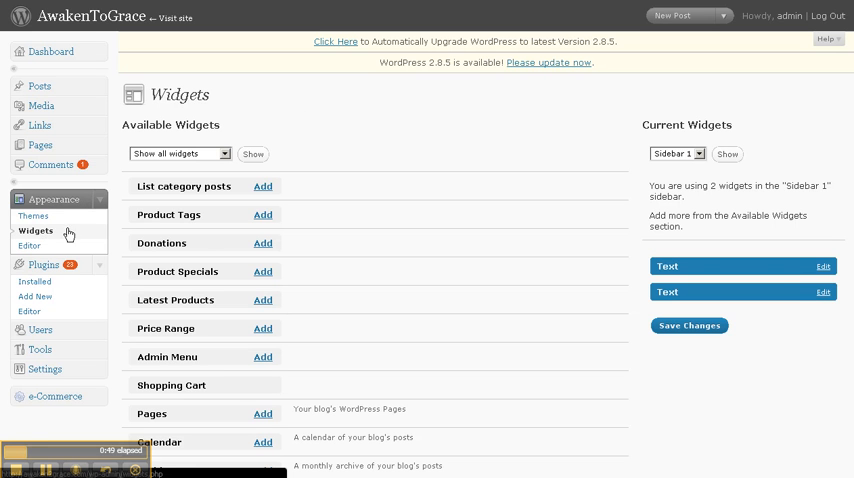
mouse_move(548, 142)
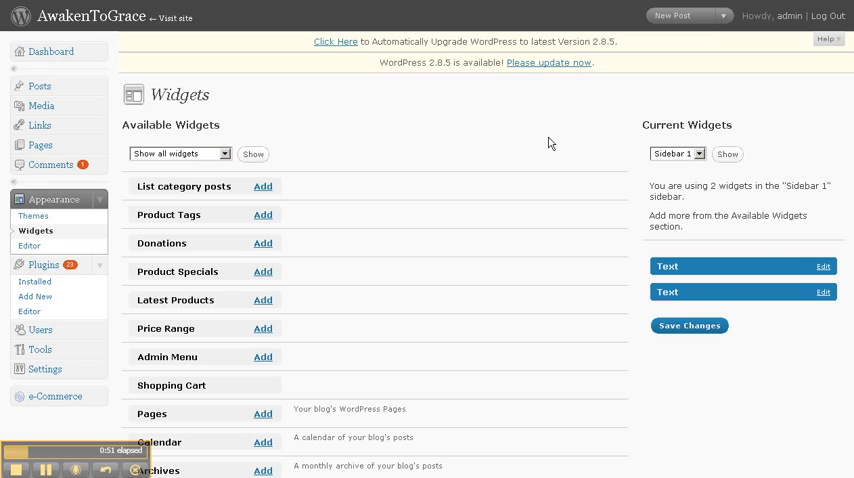
scroll(down, 3)
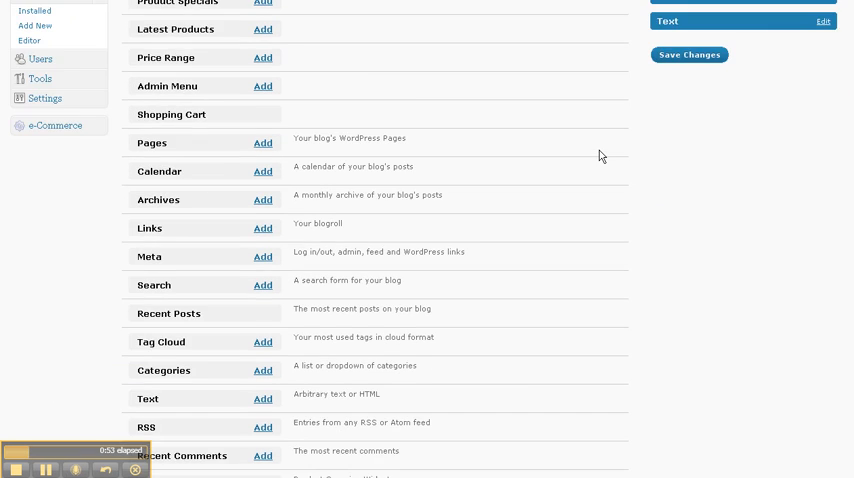
scroll(up, 3)
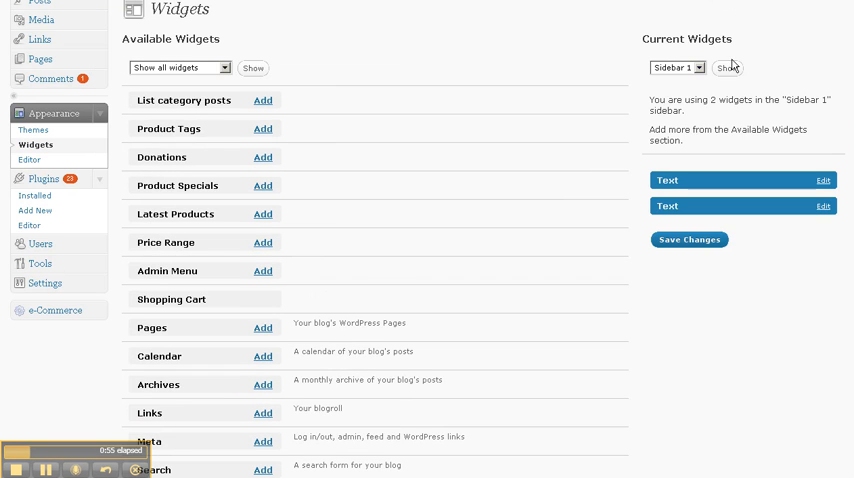
scroll(down, 3)
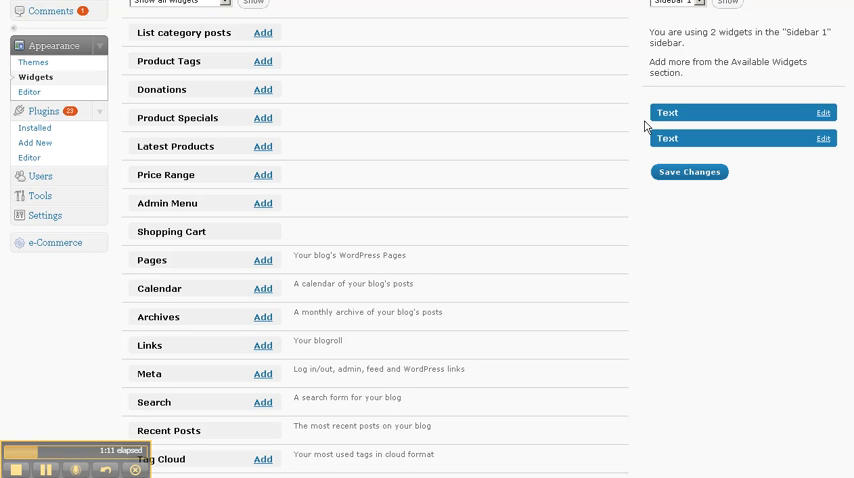
mouse_move(792, 92)
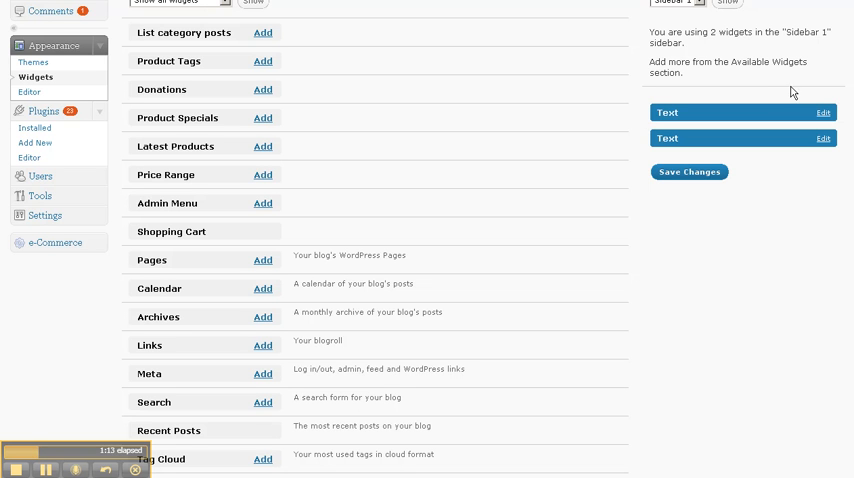
Expand both Sidebar 1 Text widgets and scroll through their image and link HTML
click(822, 112)
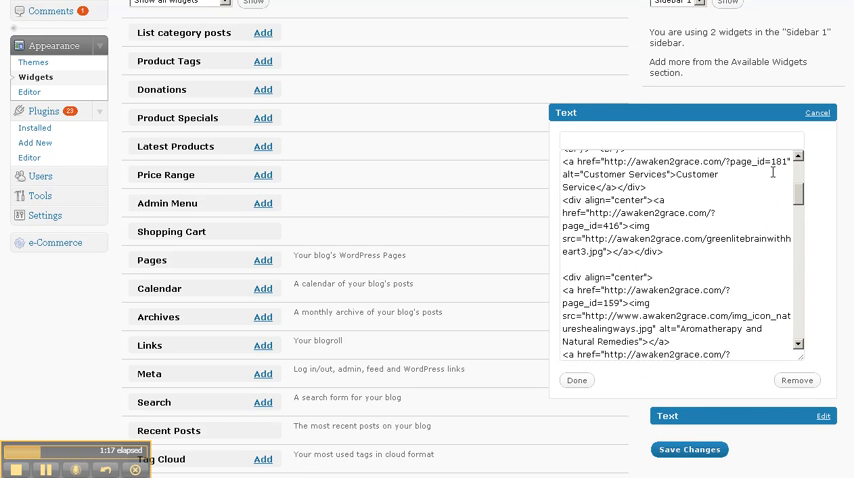
scroll(down, 3)
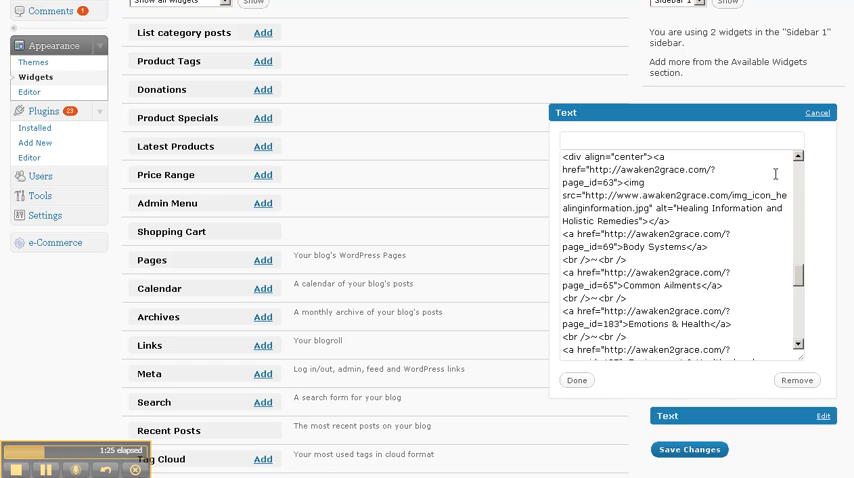
mouse_move(808, 354)
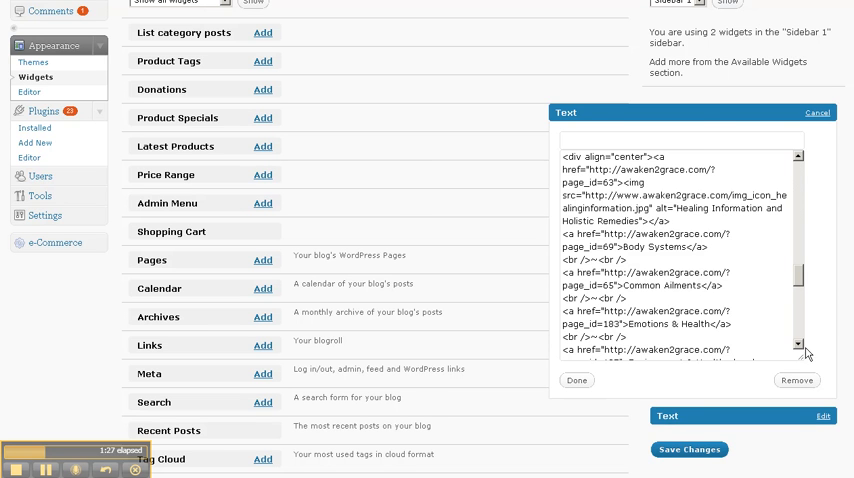
scroll(down, 3)
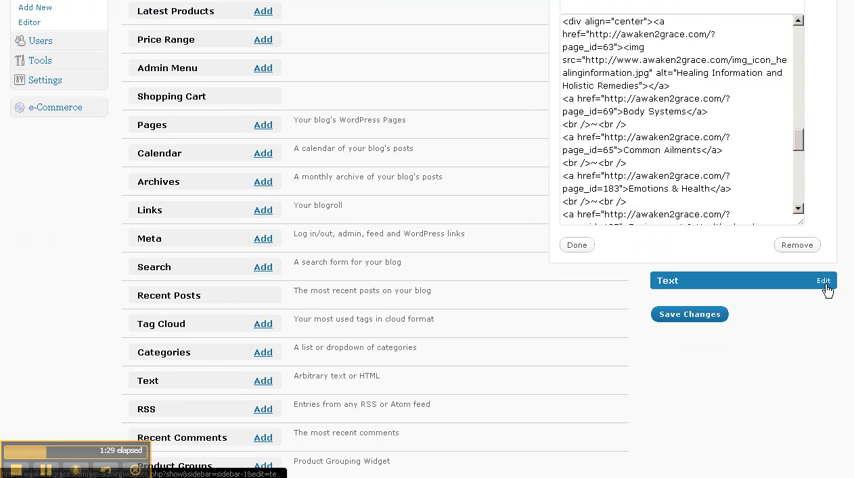
click(823, 280)
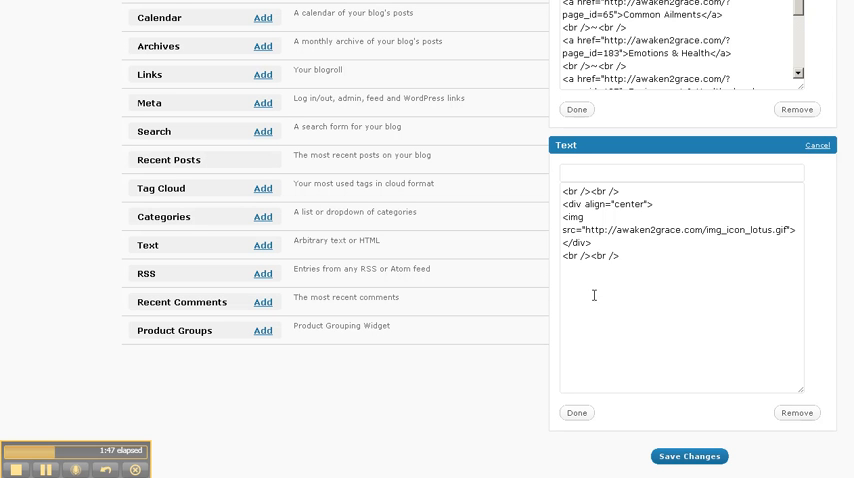
scroll(down, 3)
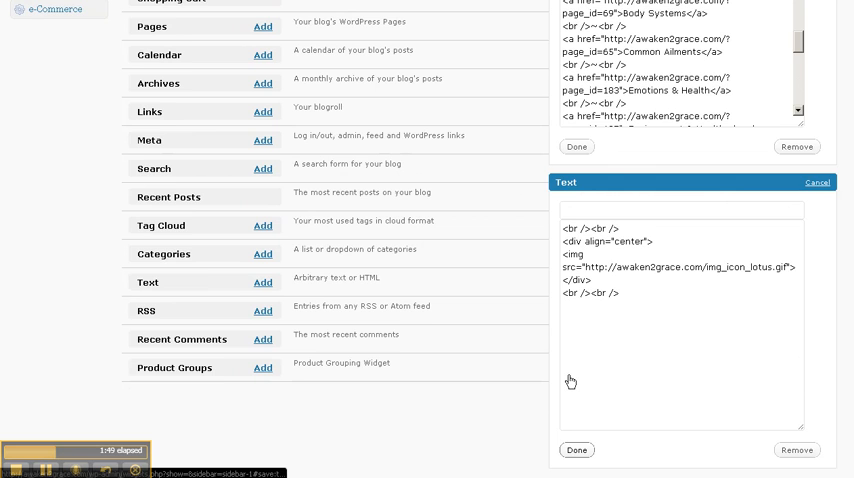
Choose Sidebar 2 from the sidebar list and show its widgets
scroll(up, 3)
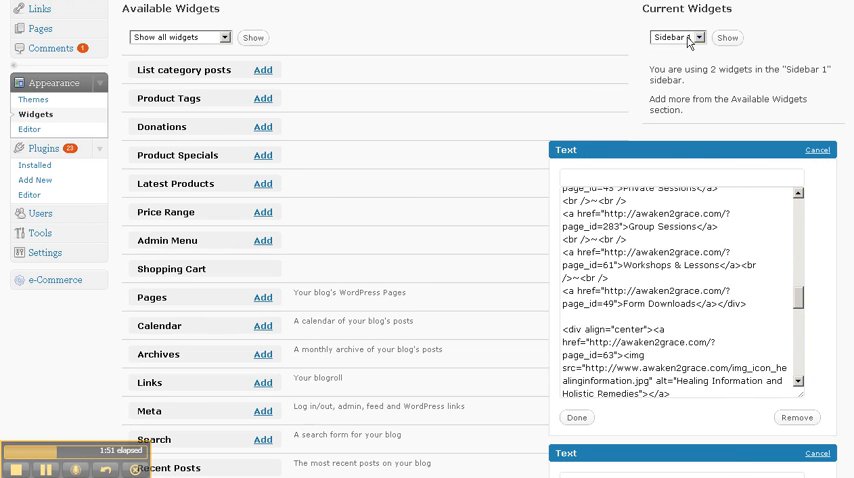
click(679, 37)
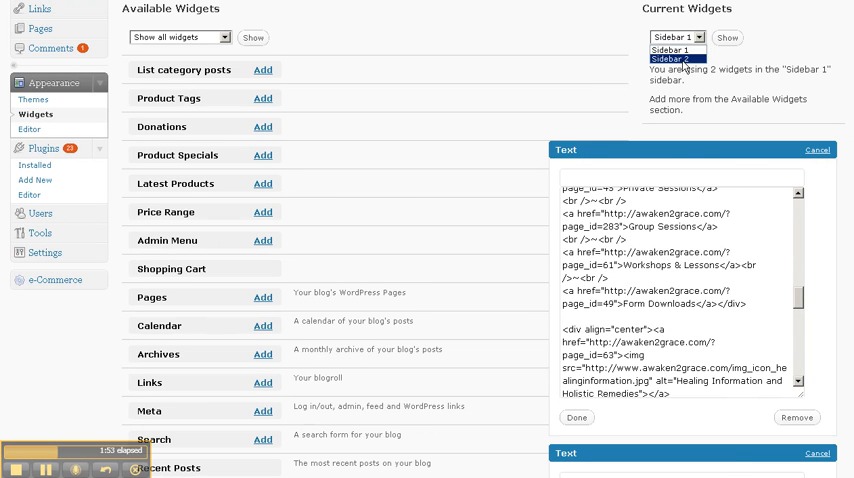
click(673, 57)
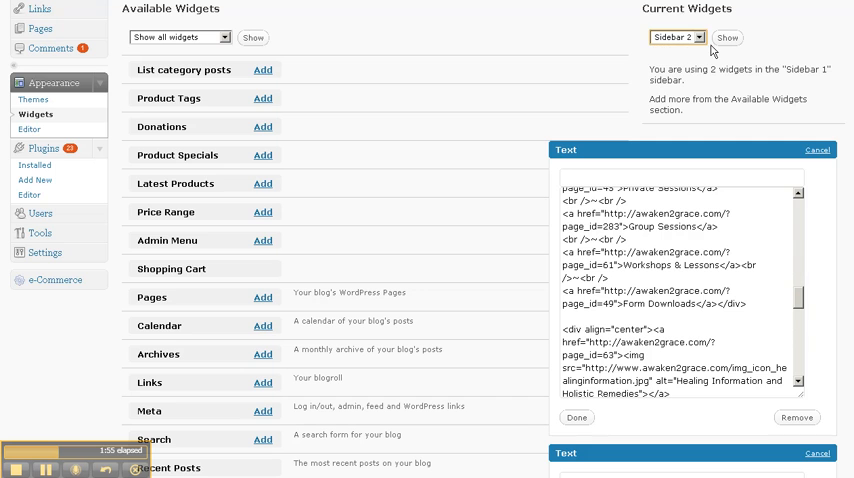
click(577, 417)
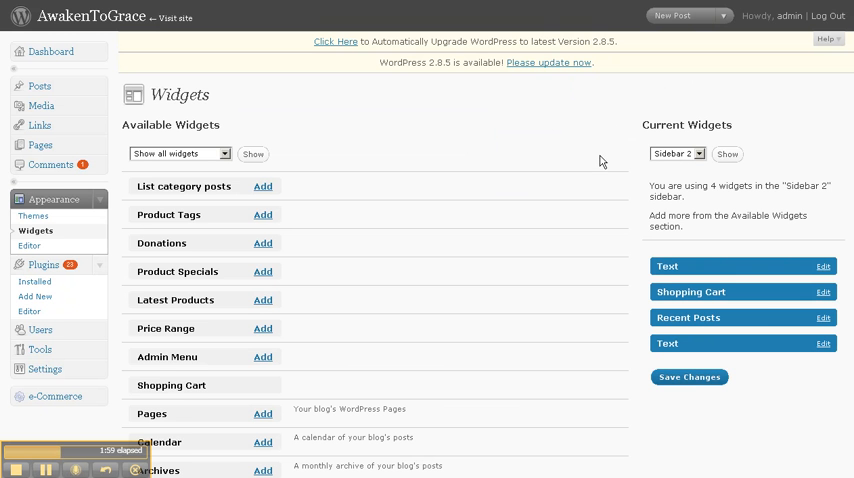
scroll(down, 3)
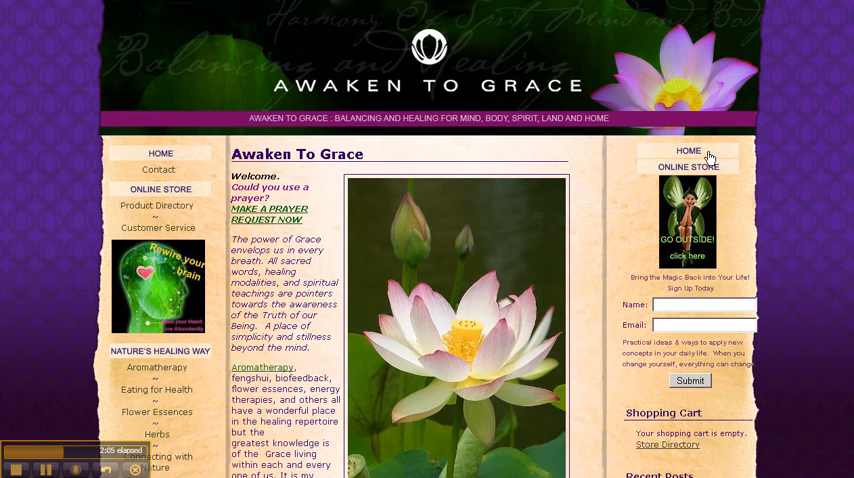
scroll(down, 3)
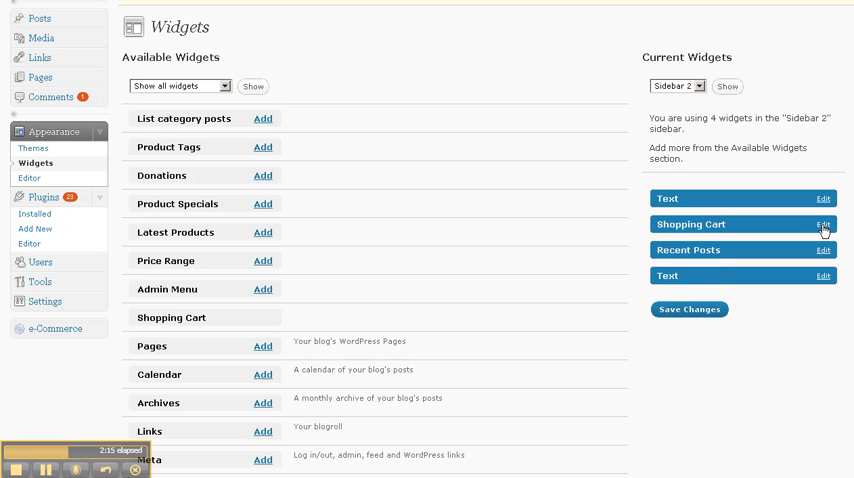
Expand the Shopping Cart widget, then scroll down to the Categories widget
click(821, 224)
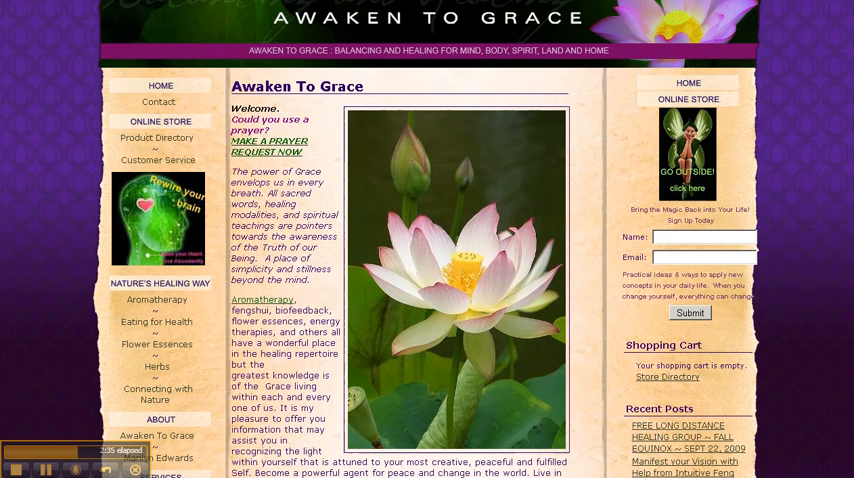
scroll(down, 3)
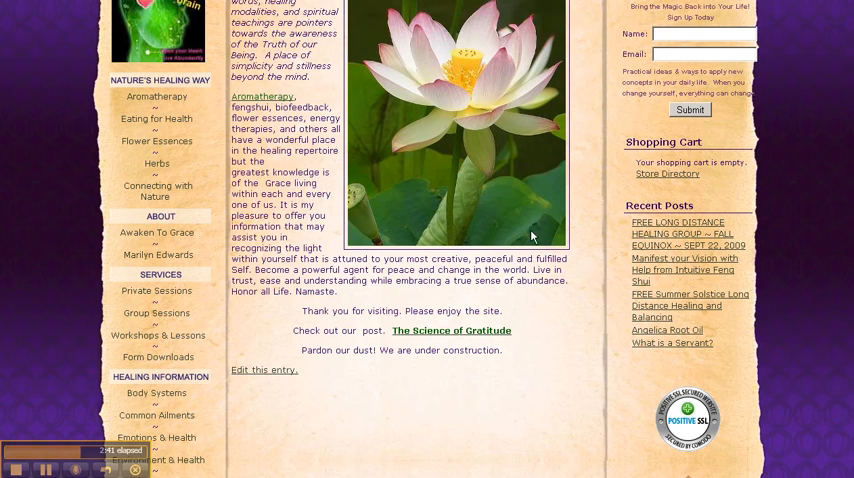
scroll(down, 3)
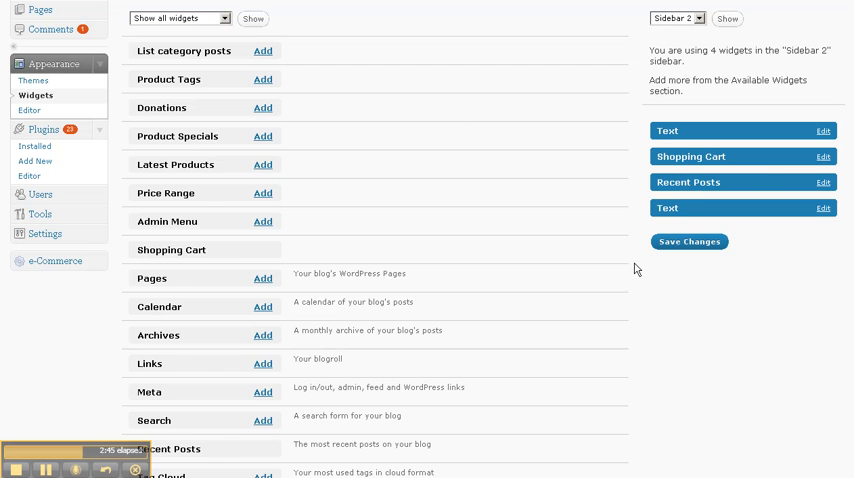
mouse_move(661, 279)
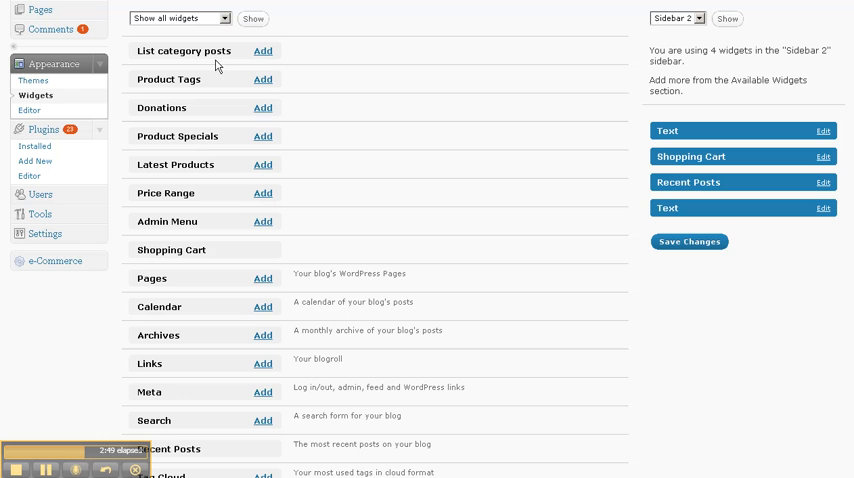
mouse_move(246, 62)
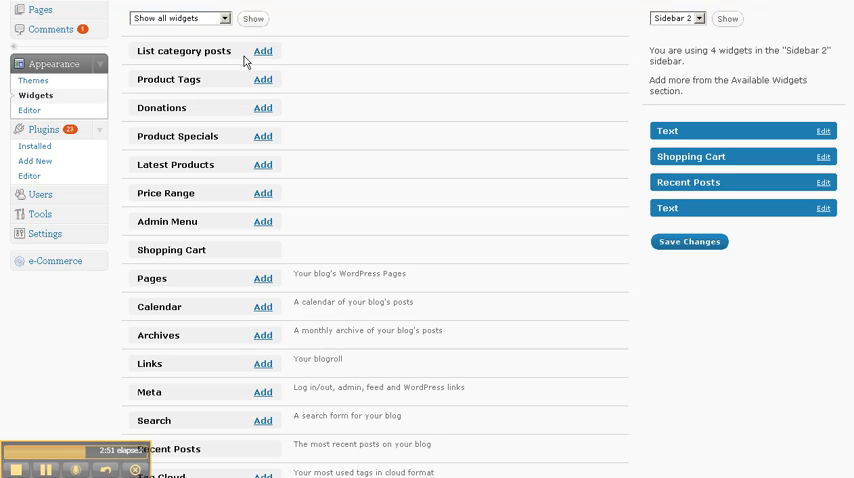
mouse_move(226, 81)
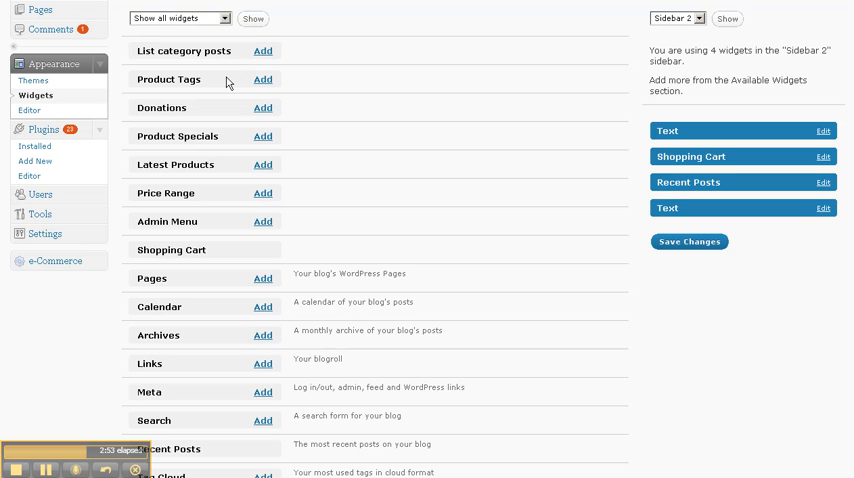
mouse_move(203, 118)
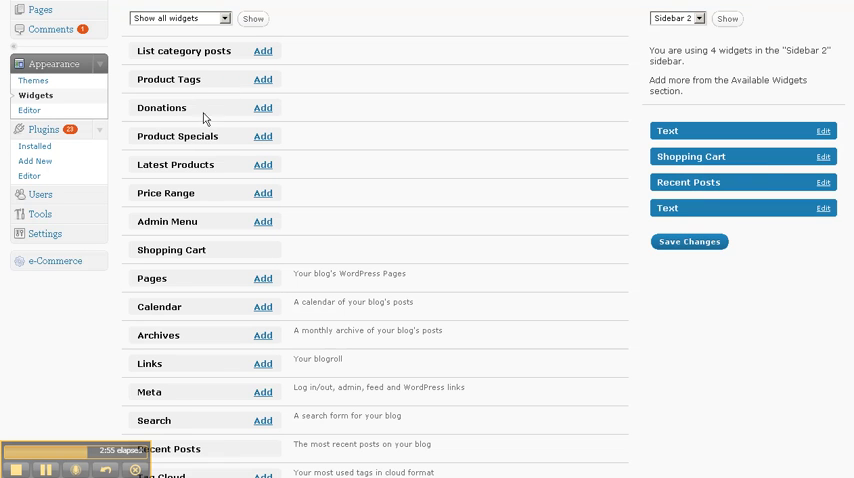
scroll(down, 3)
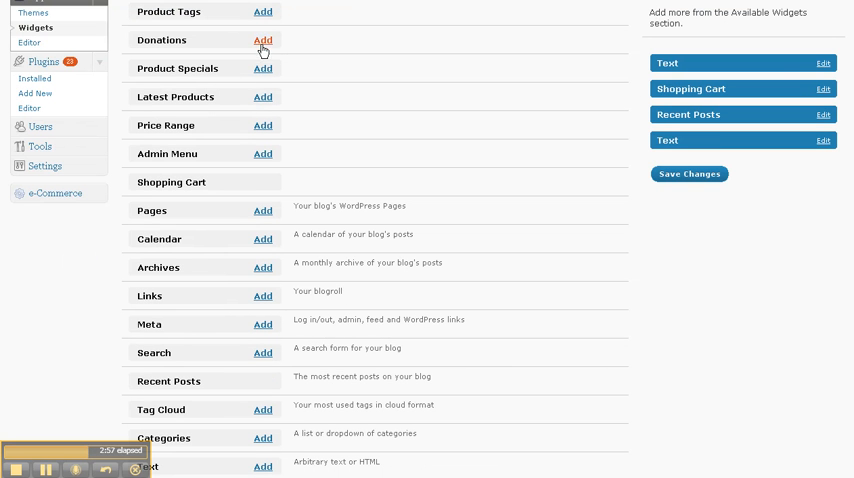
mouse_move(258, 124)
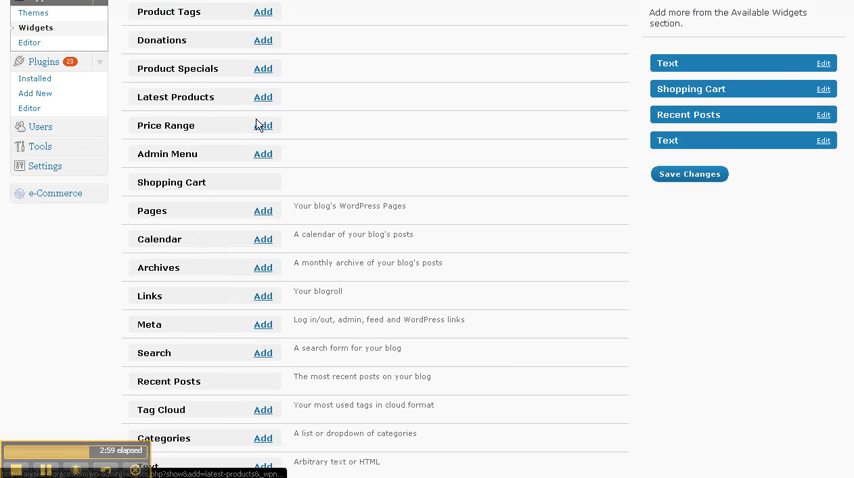
scroll(down, 3)
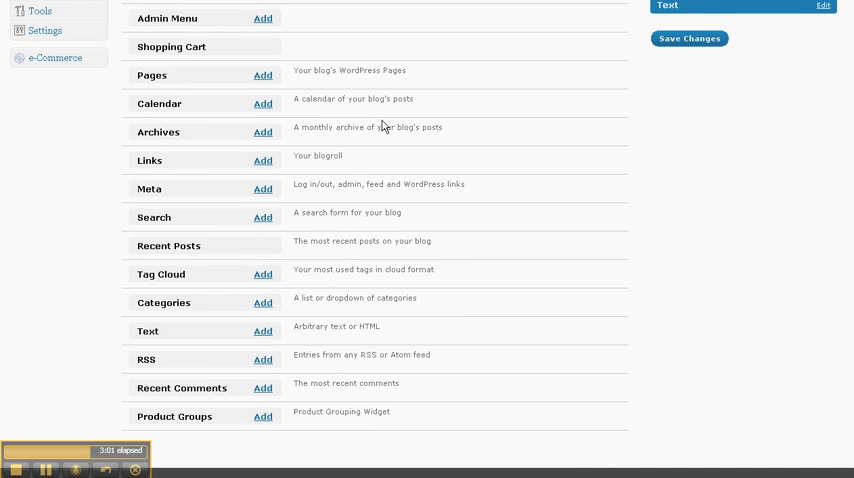
mouse_move(203, 77)
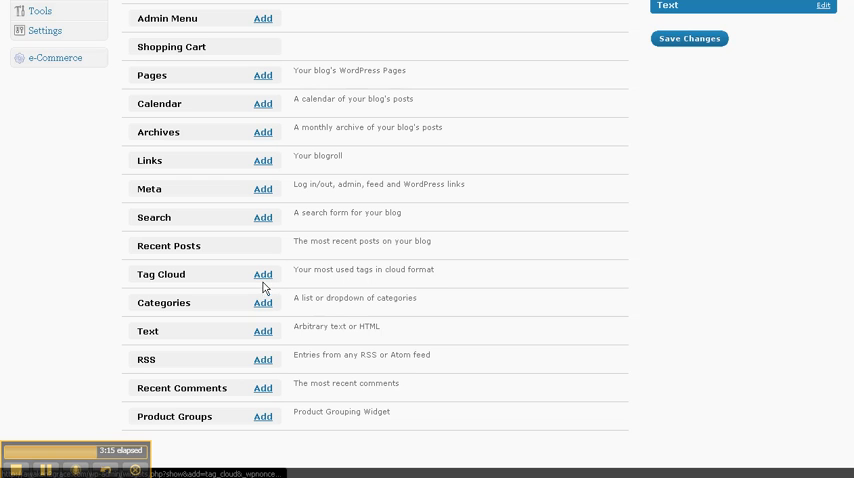
mouse_move(206, 304)
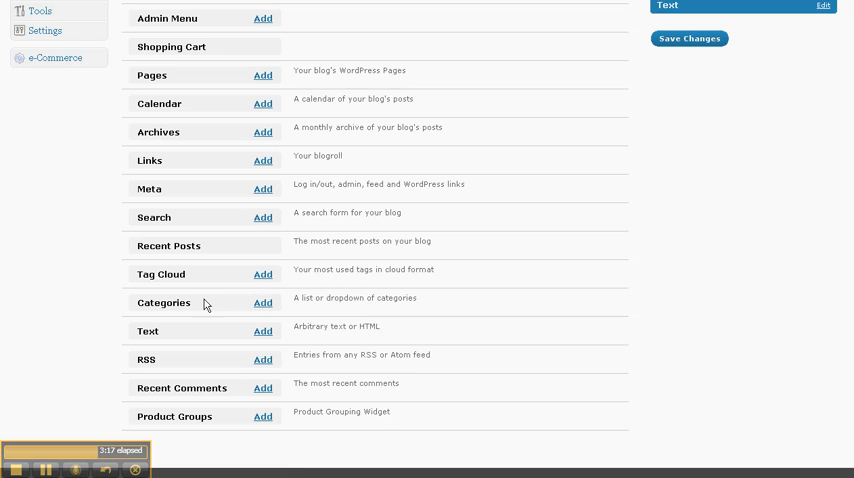
mouse_move(263, 302)
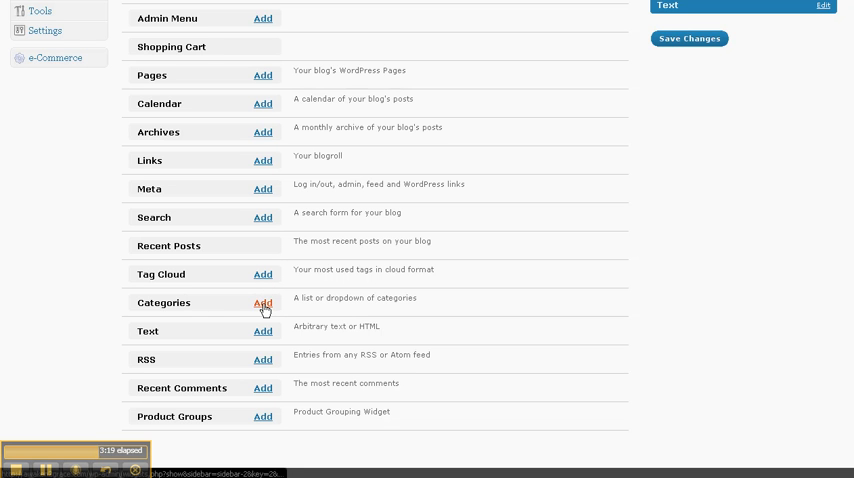
Add Categories to Sidebar 2, drag it above Recent Posts, and save changes
click(263, 303)
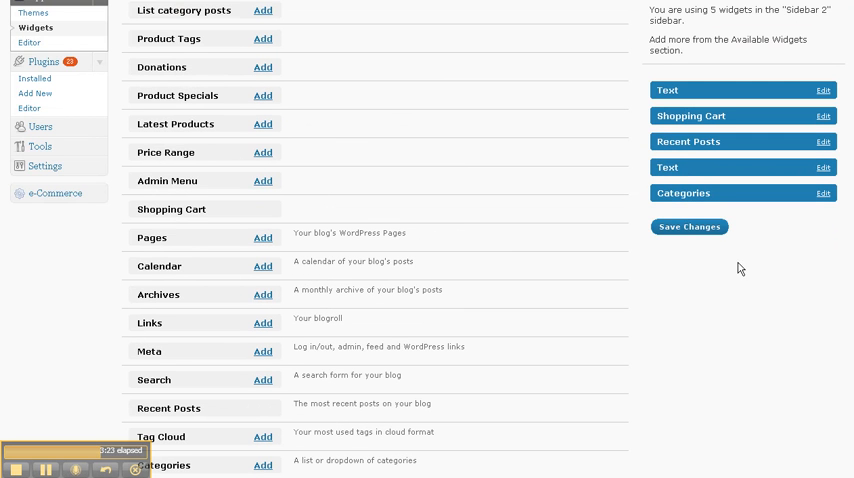
scroll(up, 3)
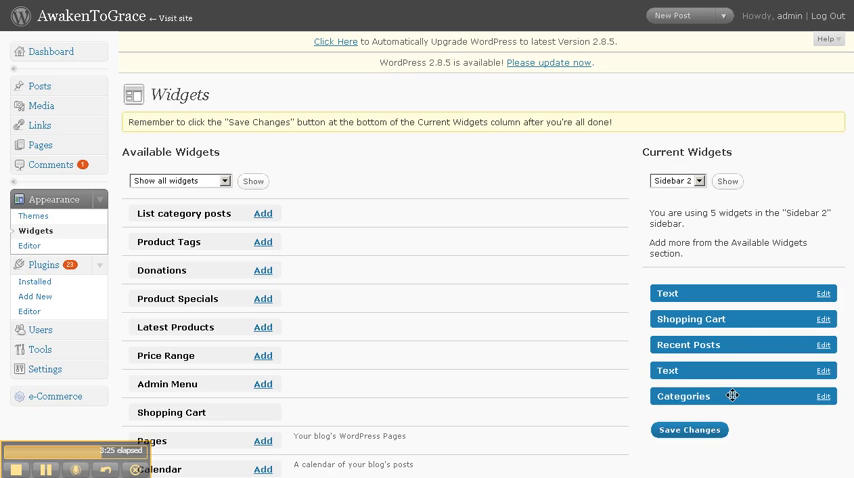
drag(733, 395, 733, 307)
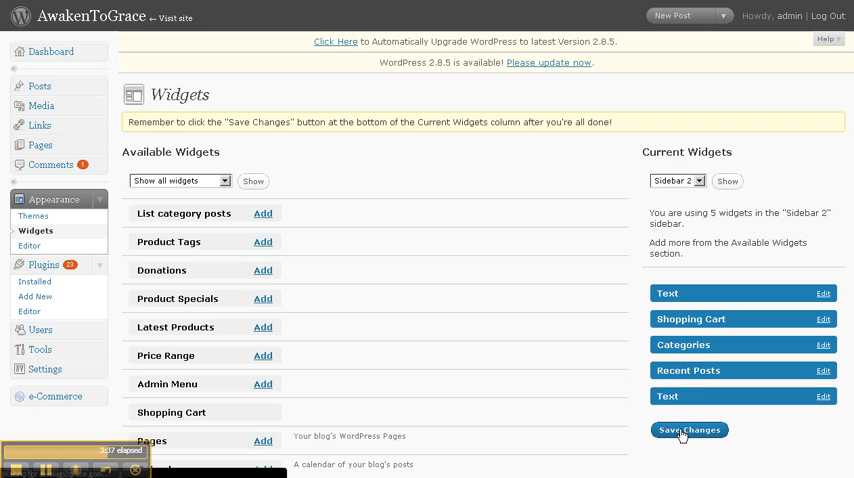
click(688, 430)
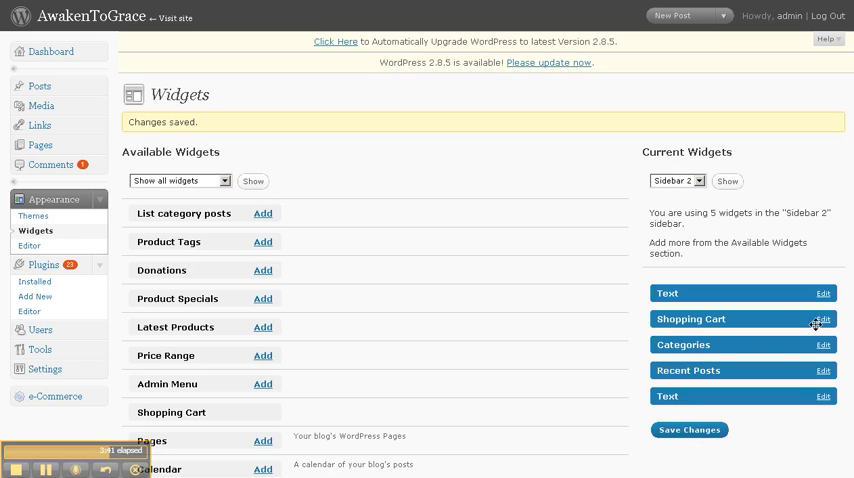
click(822, 319)
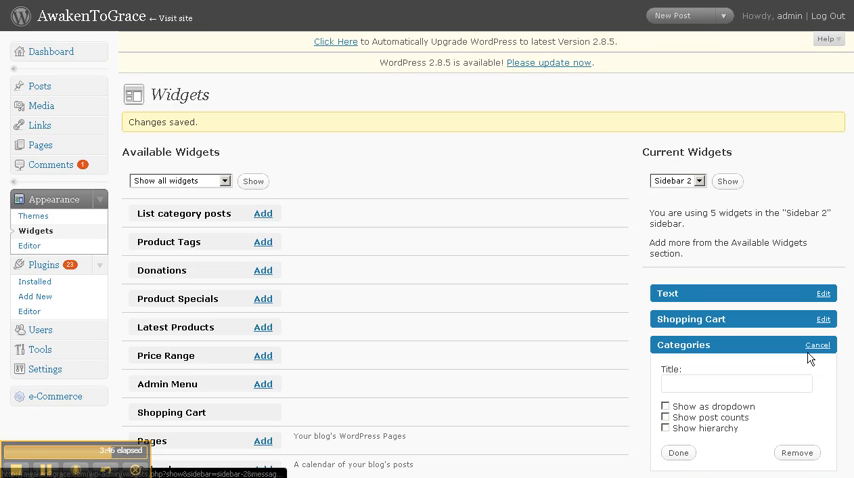
Tick Show as dropdown, enter the title CATEGORIES, and click Done
click(735, 383)
text(C)
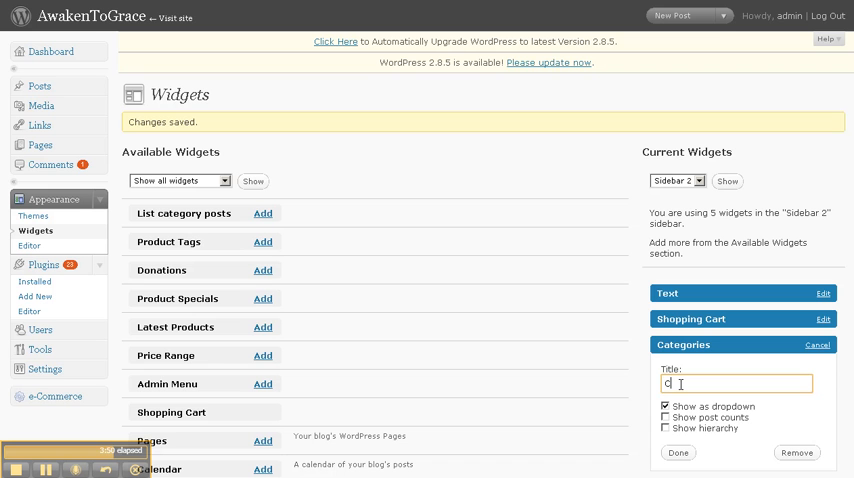
text(ATEGORIES)
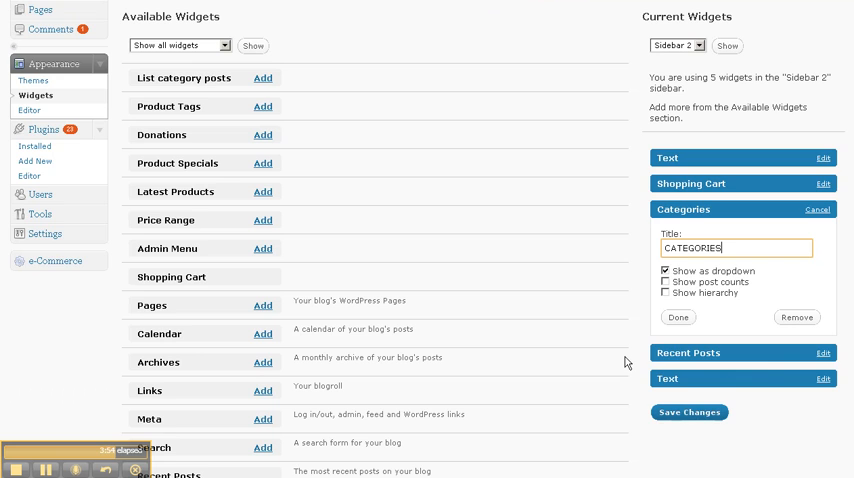
mouse_move(733, 305)
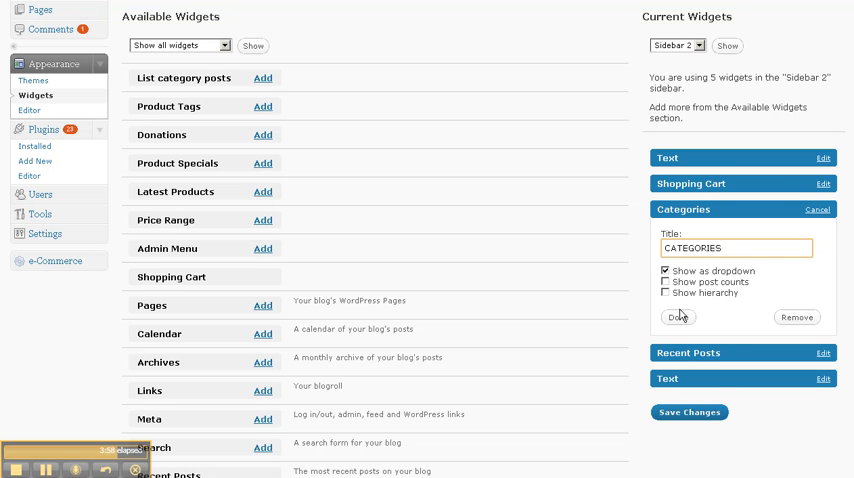
click(689, 412)
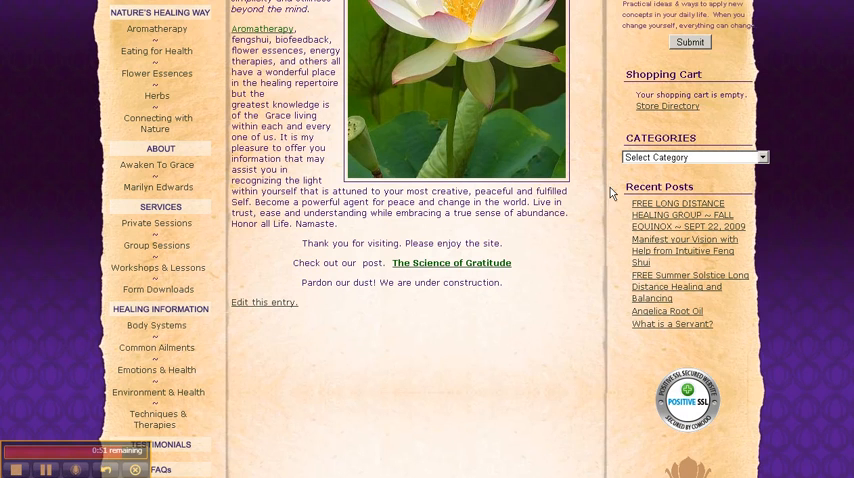
Visit the live site and scroll the sidebar to confirm the CATEGORIES dropdown
click(694, 157)
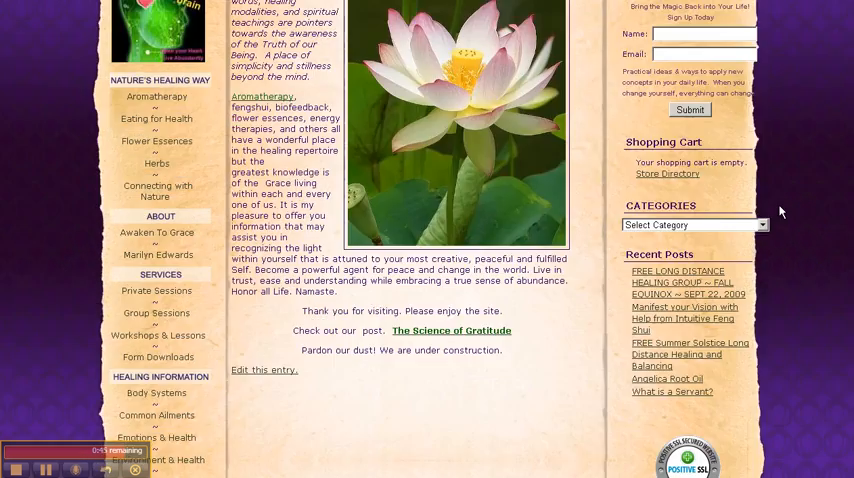
scroll(down, 3)
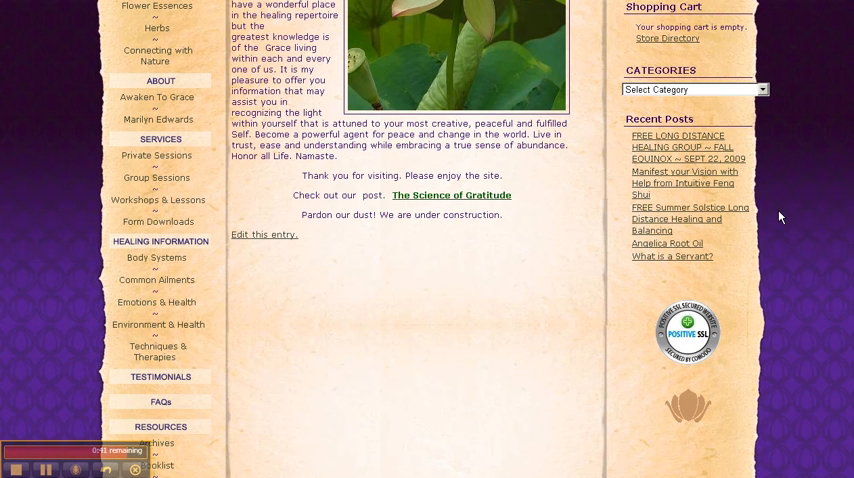
scroll(up, 3)
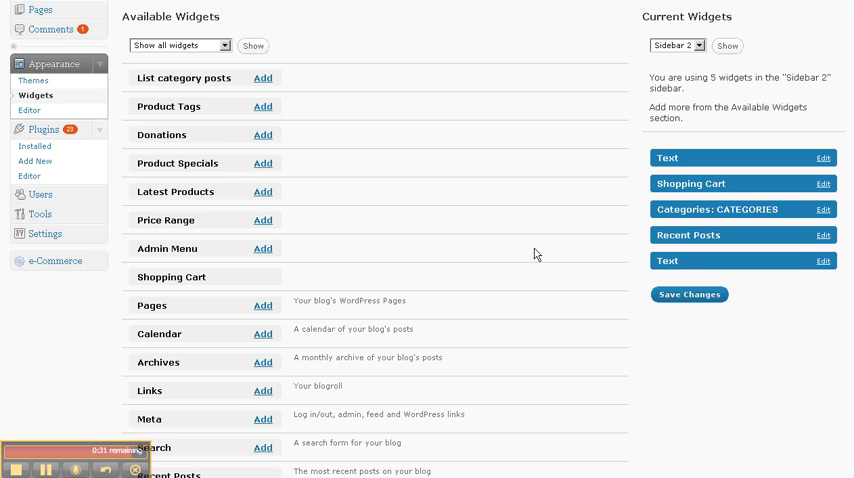
Scroll the admin Widgets page to review Sidebar 2's five widgets
scroll(down, 3)
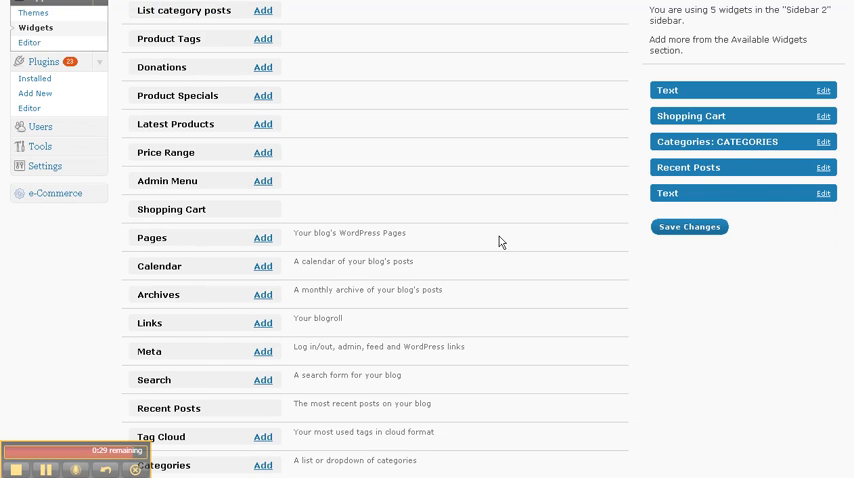